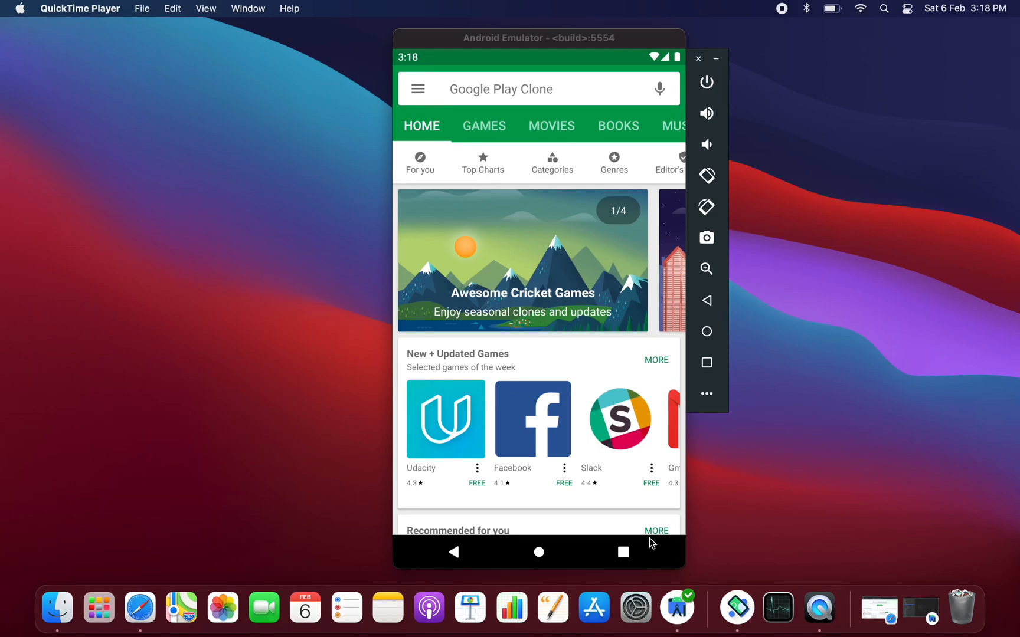
mouse_move(527, 419)
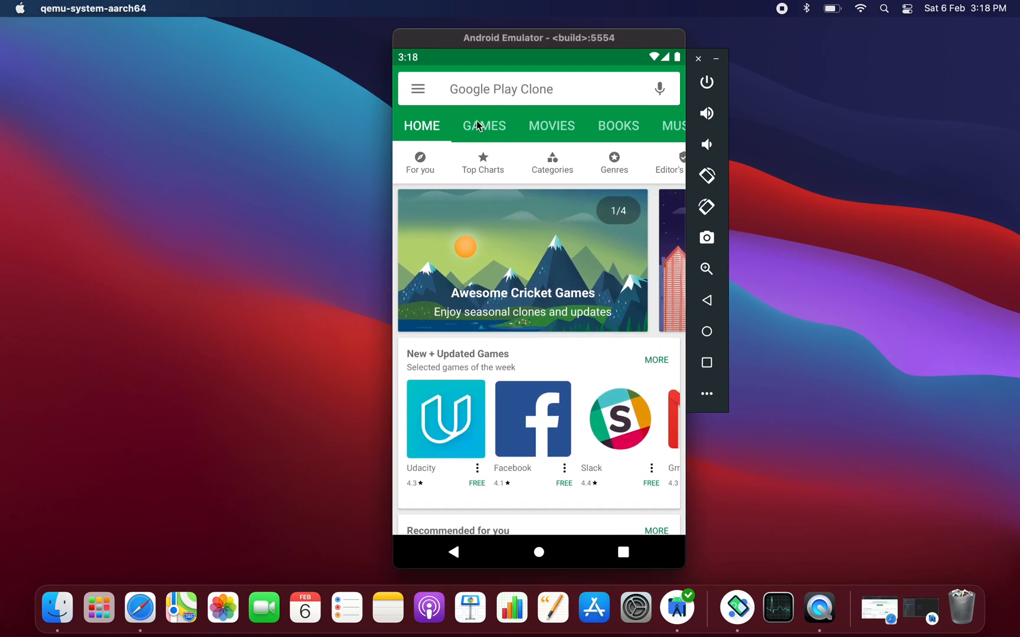
mouse_move(417, 89)
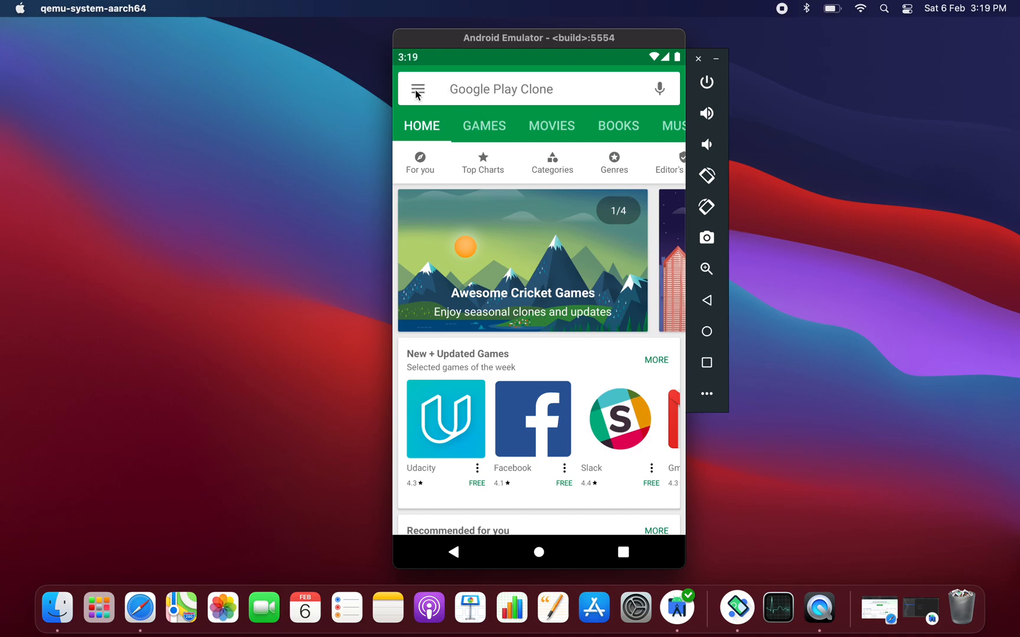
Step: Browse the store clone's drawer, trending apps chart and Books section, then return Home
left_click(415, 89)
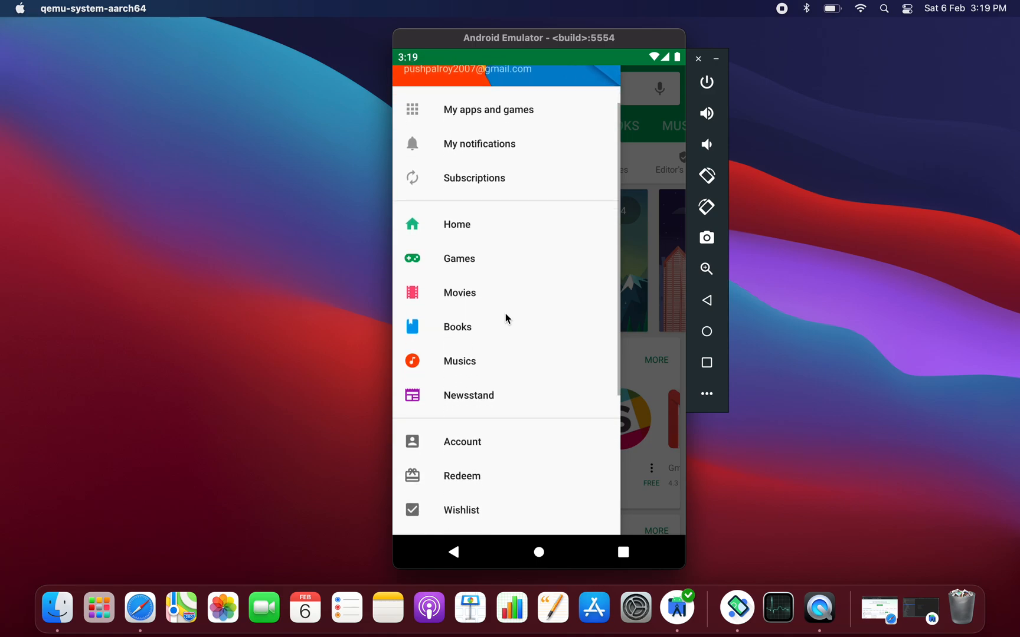
scroll("down", 3)
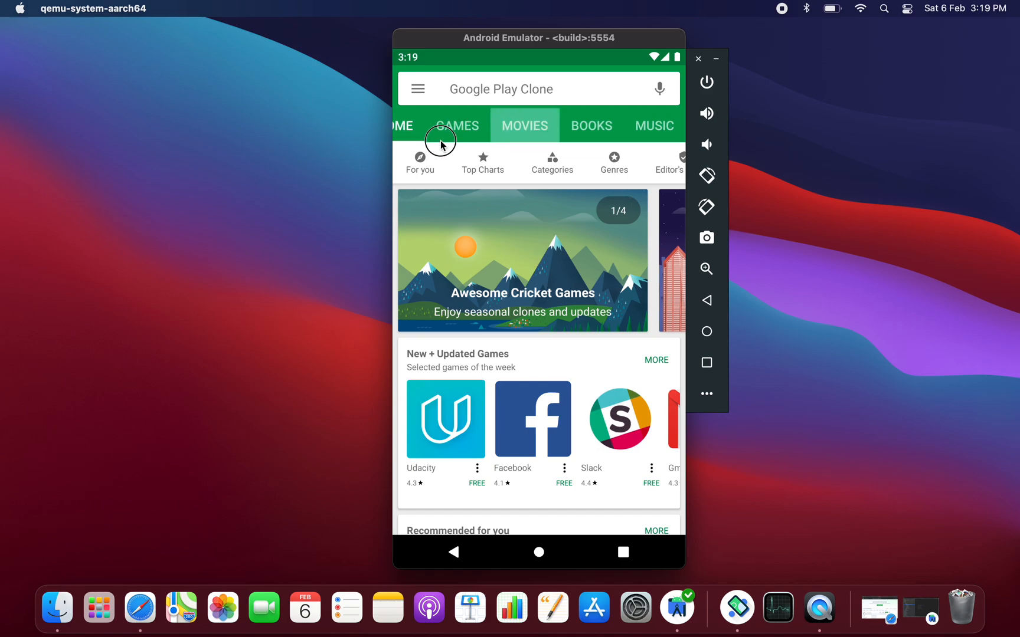
left_click(484, 126)
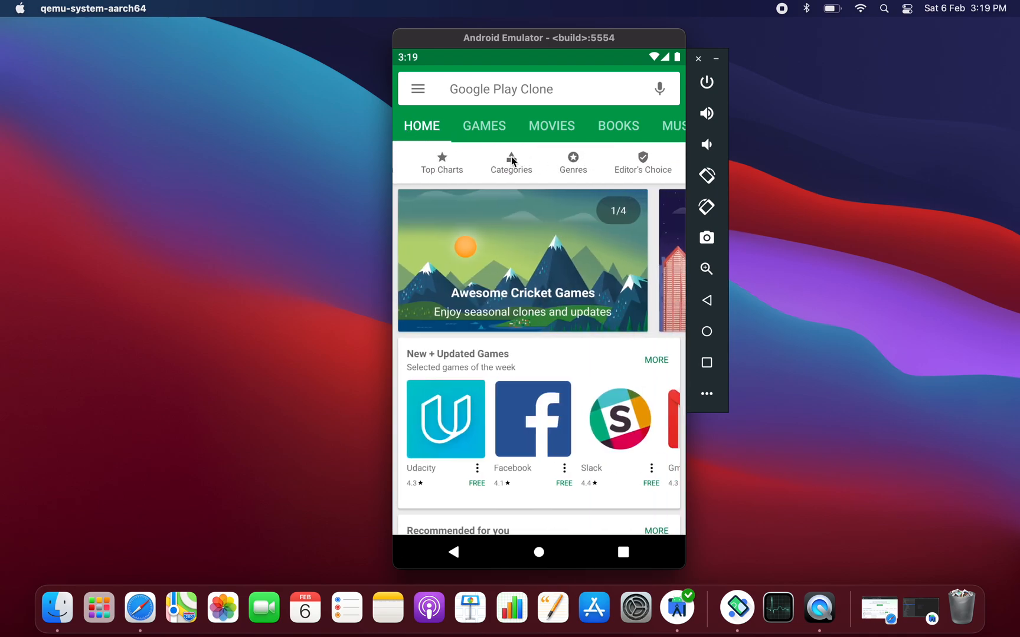
left_click(511, 162)
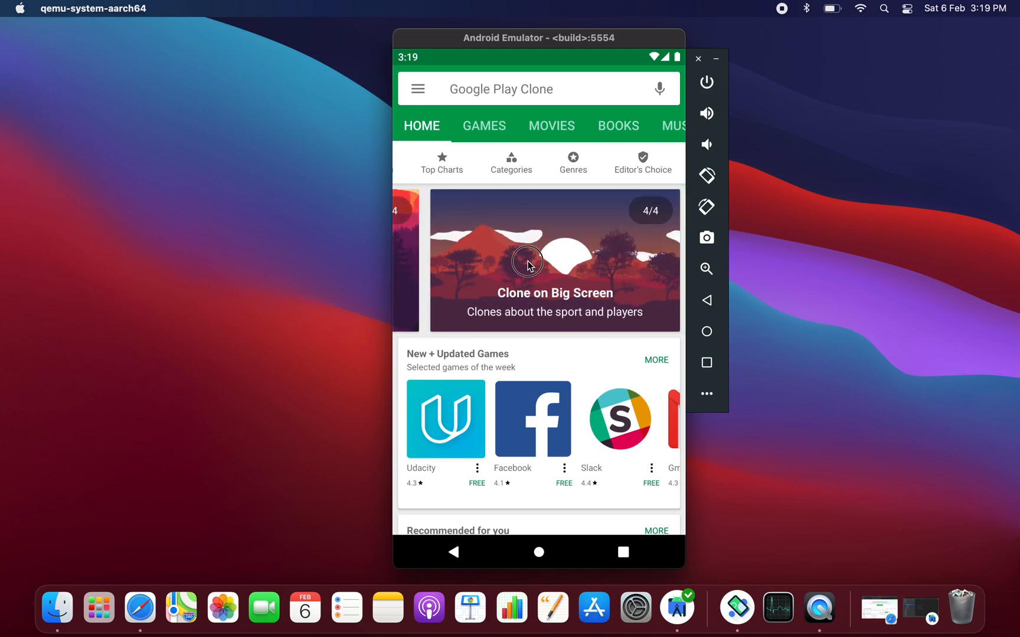
left_click(442, 162)
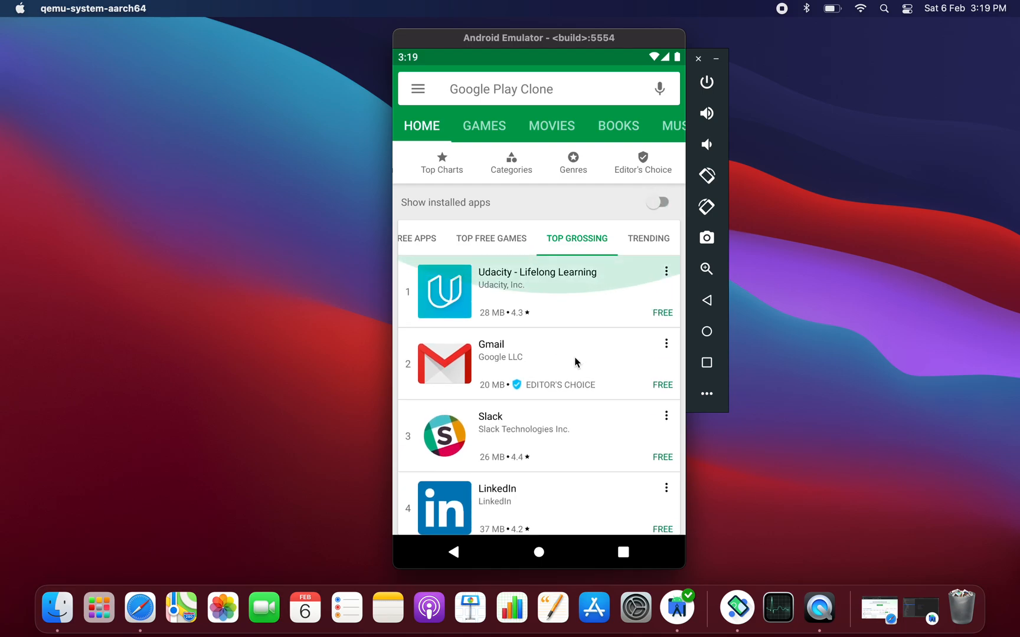
left_click(647, 238)
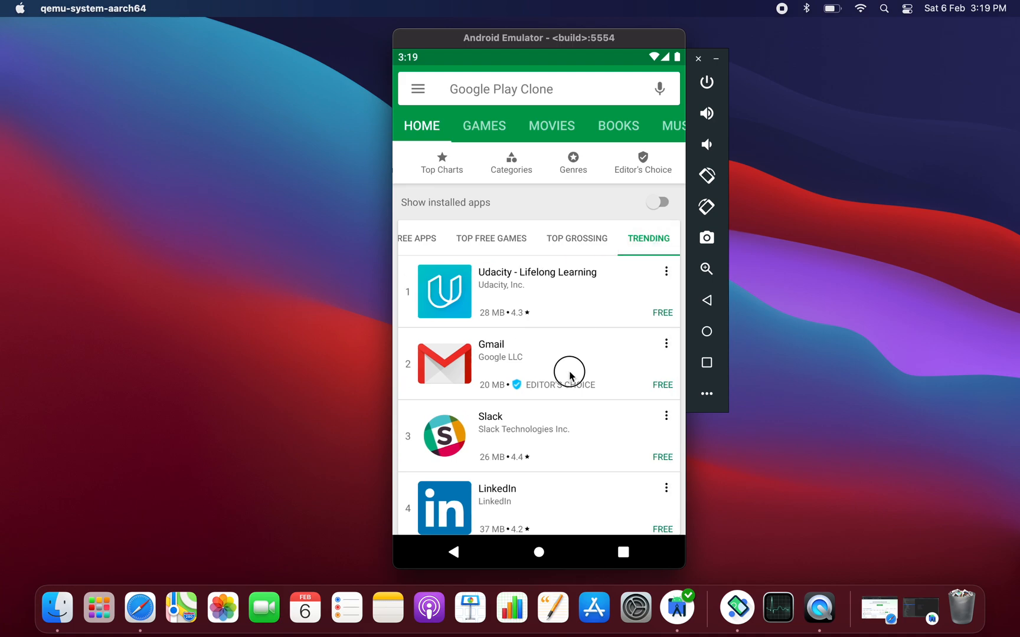
scroll("down", 3)
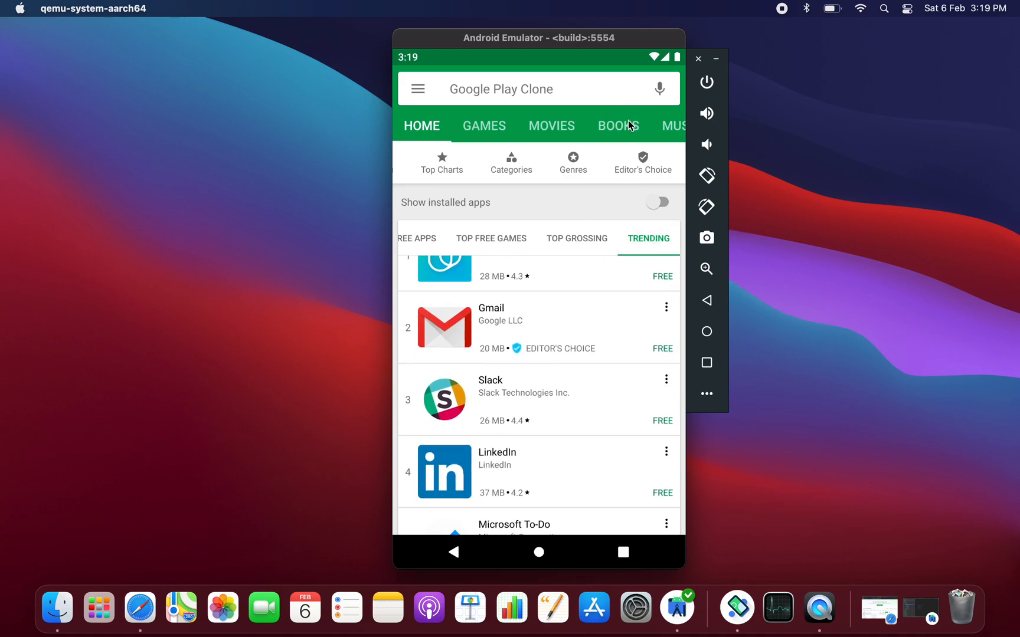
left_click(618, 125)
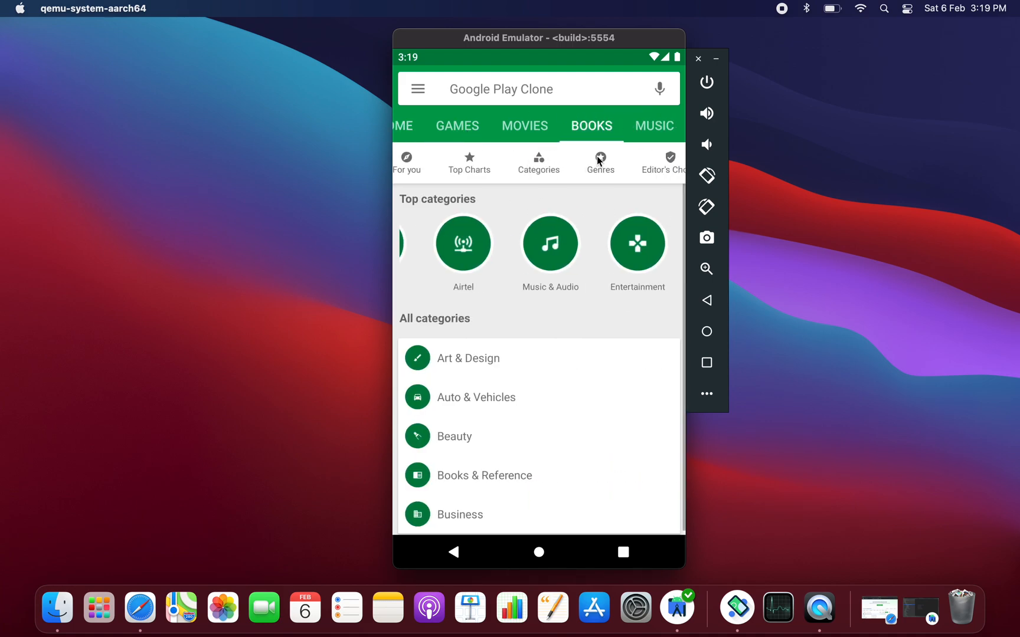
left_click(422, 126)
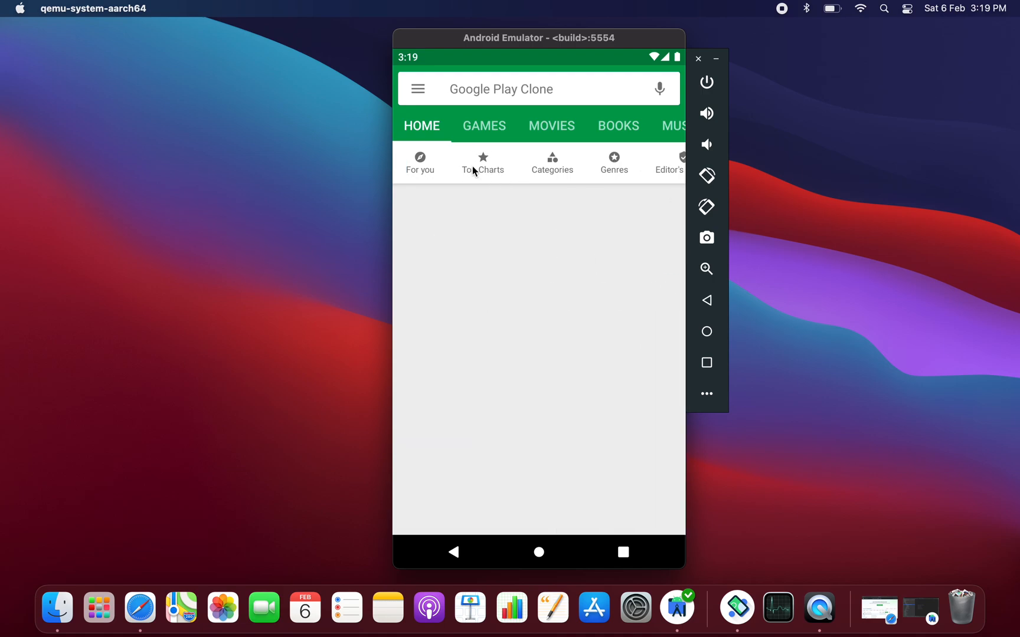
Step: Open the Udacity app from For you and scroll through its rating and reviews
left_click(419, 161)
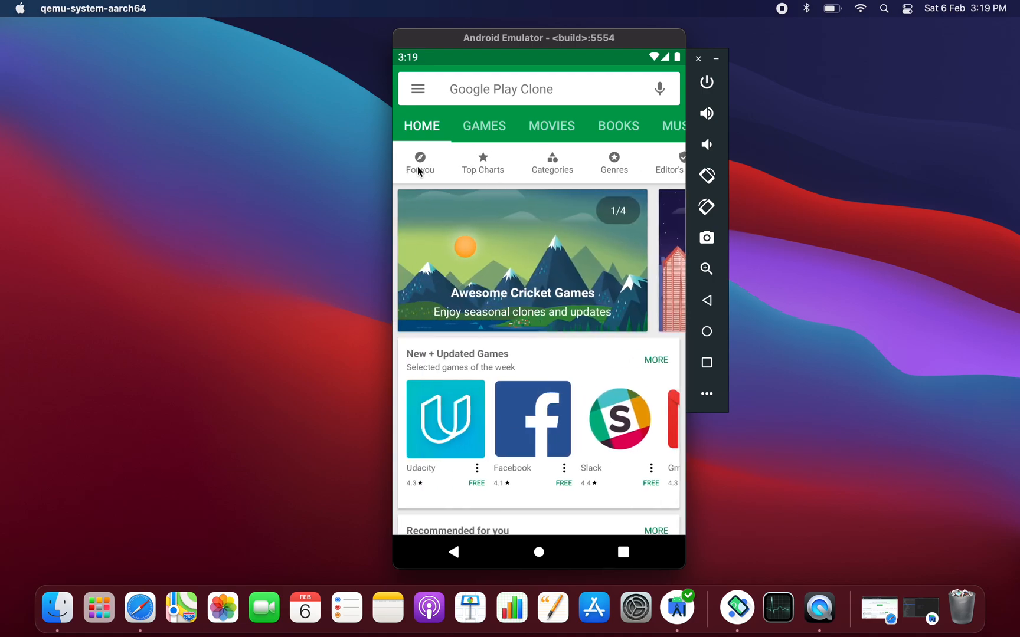
mouse_move(553, 281)
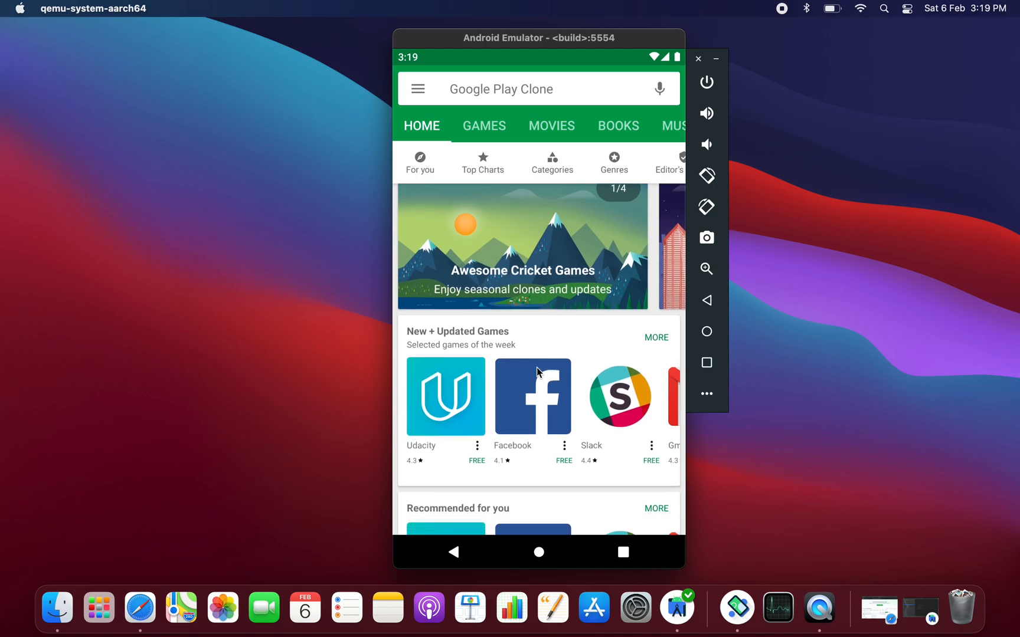
left_click(444, 396)
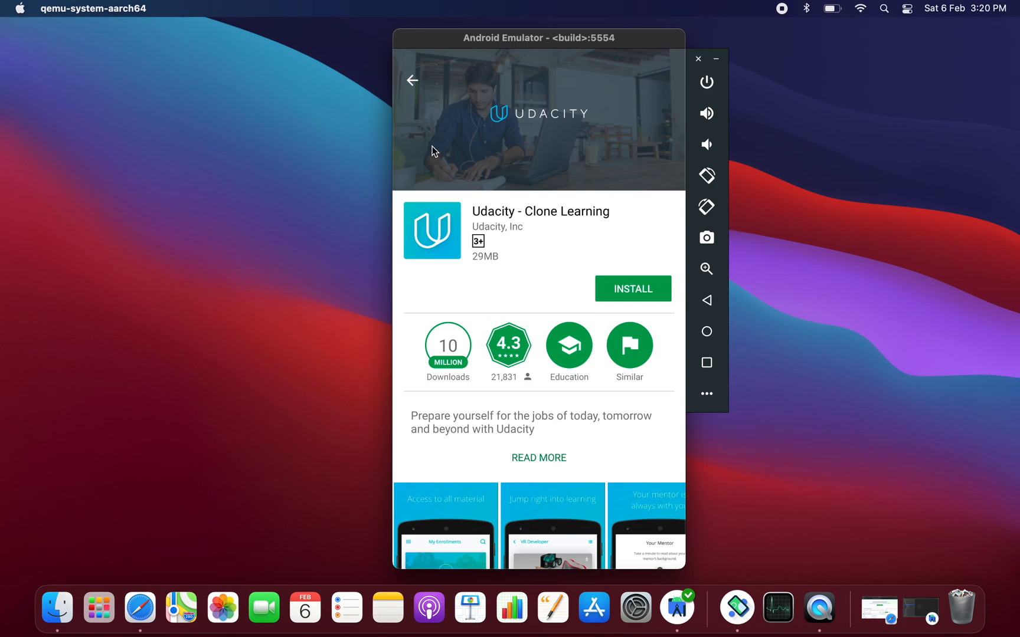
mouse_move(501, 317)
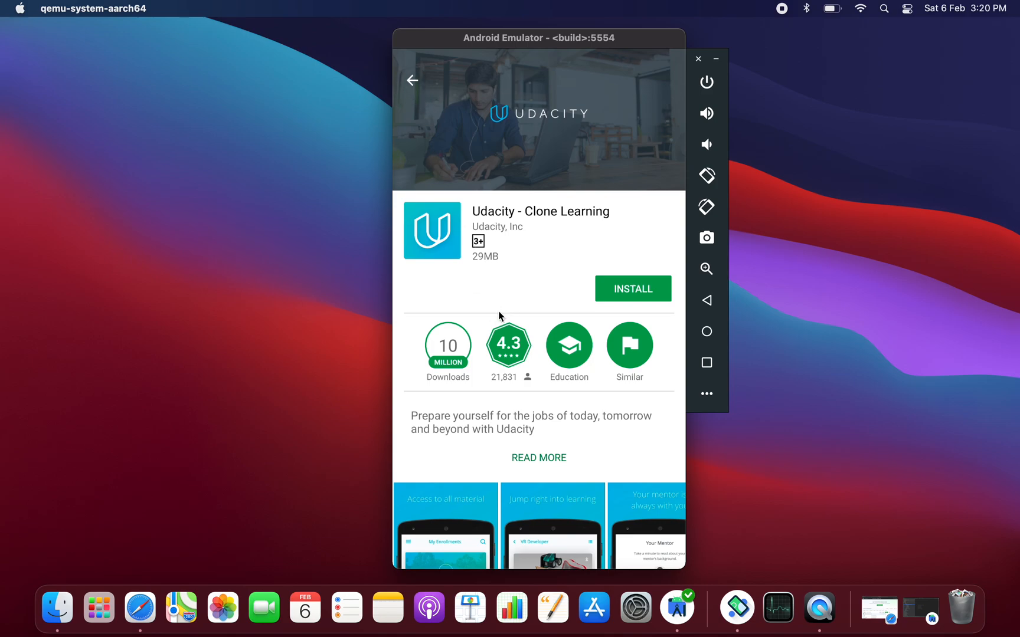
mouse_move(517, 446)
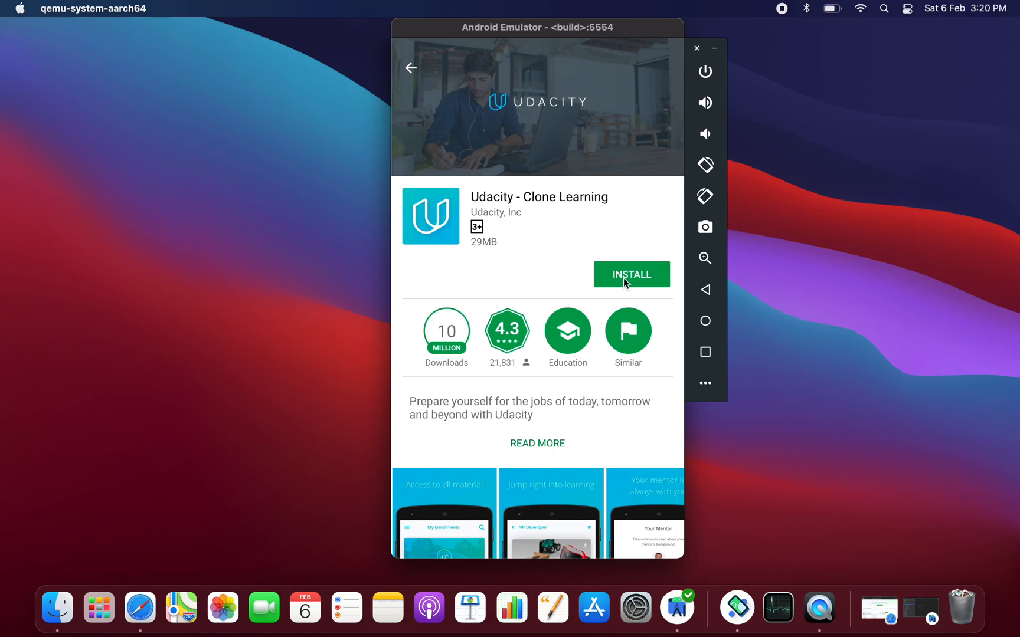
scroll("down", 3)
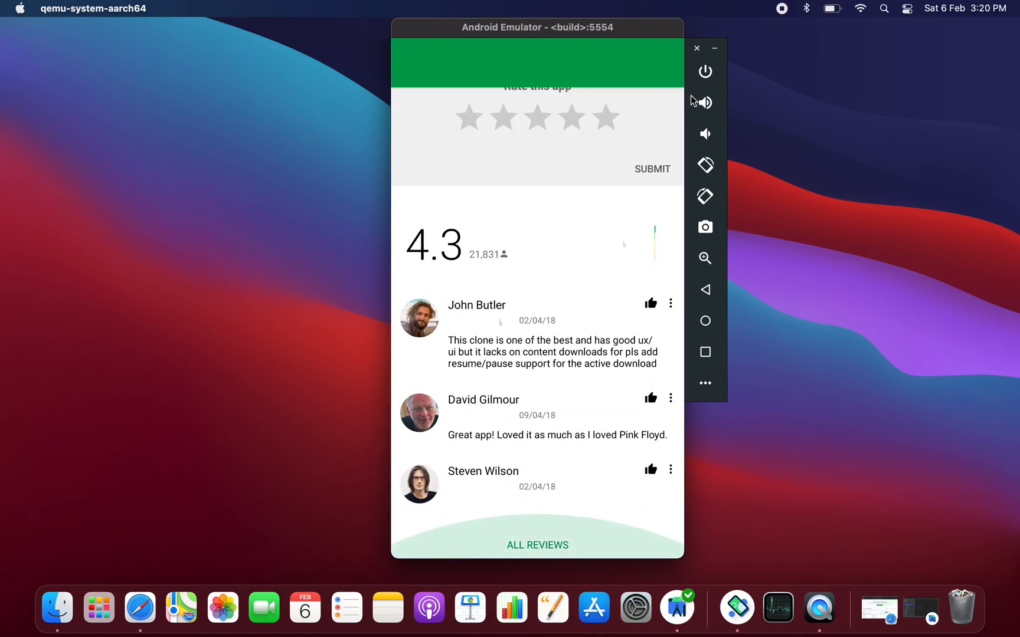
scroll("down", 3)
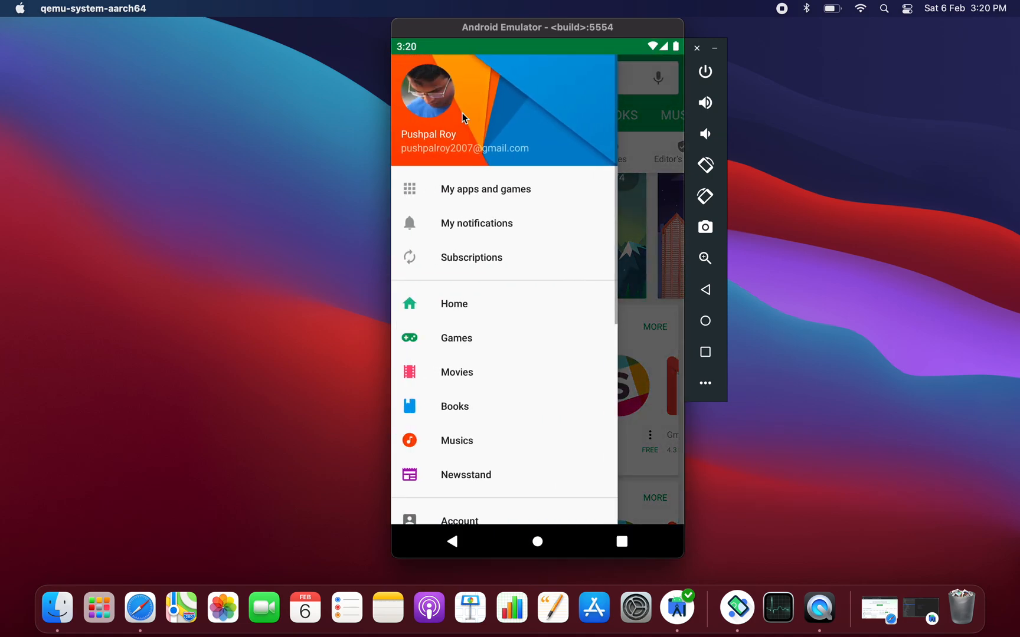
mouse_move(592, 125)
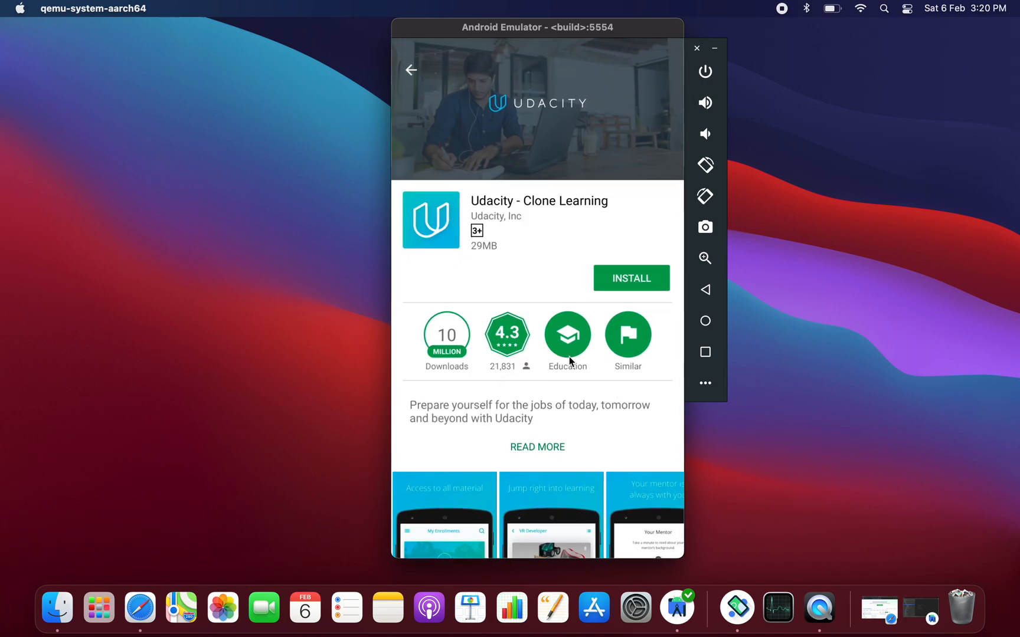
scroll("down", 3)
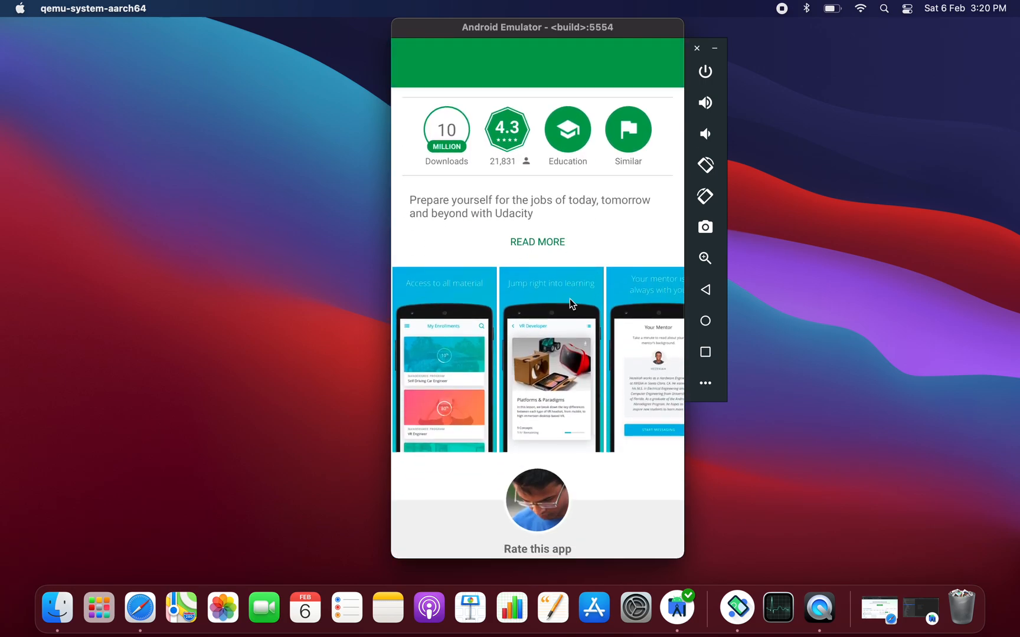
scroll("down", 3)
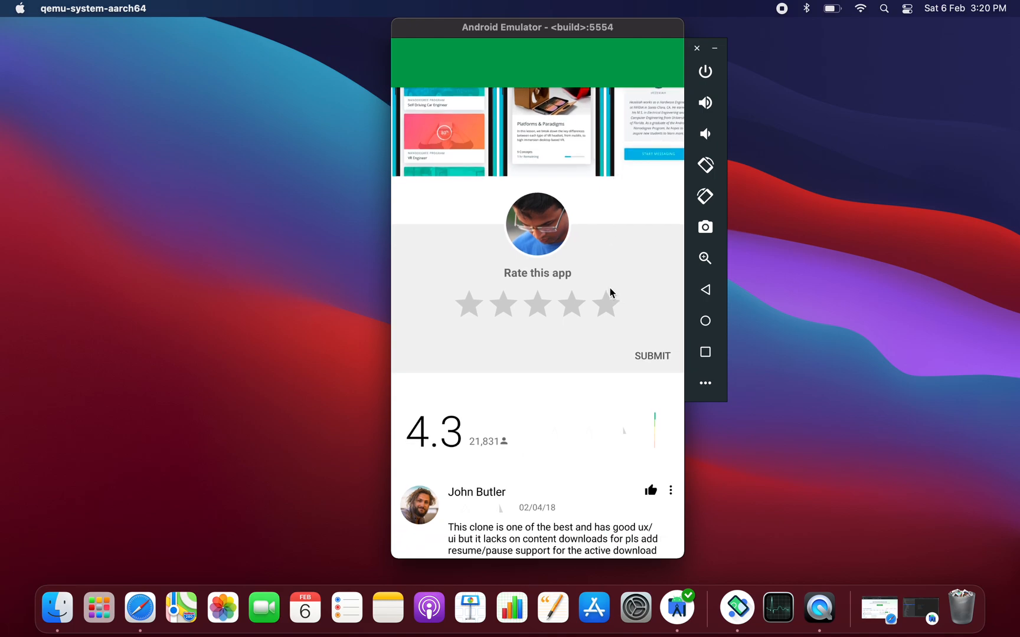
scroll("down", 3)
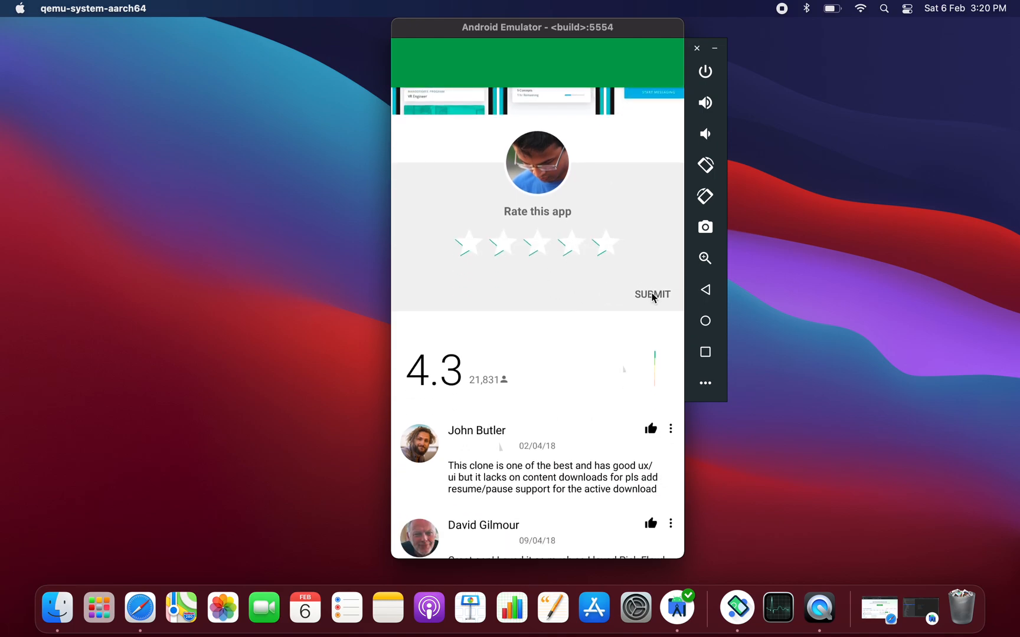
scroll("down", 3)
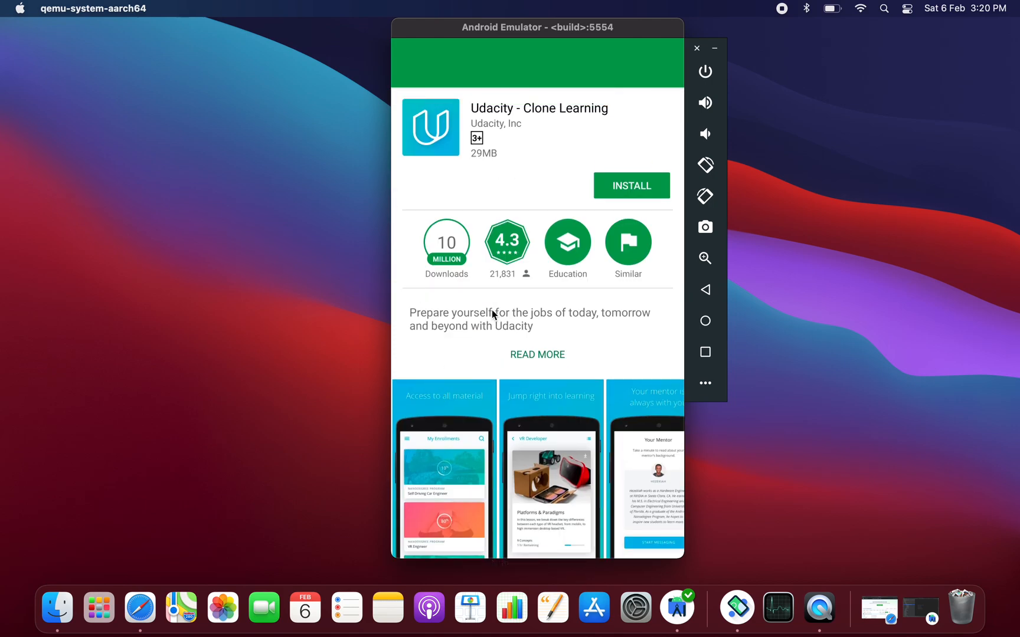
Step: Return from Udacity's details to the Home feed, then switch to the repository page in the browser
left_click(630, 186)
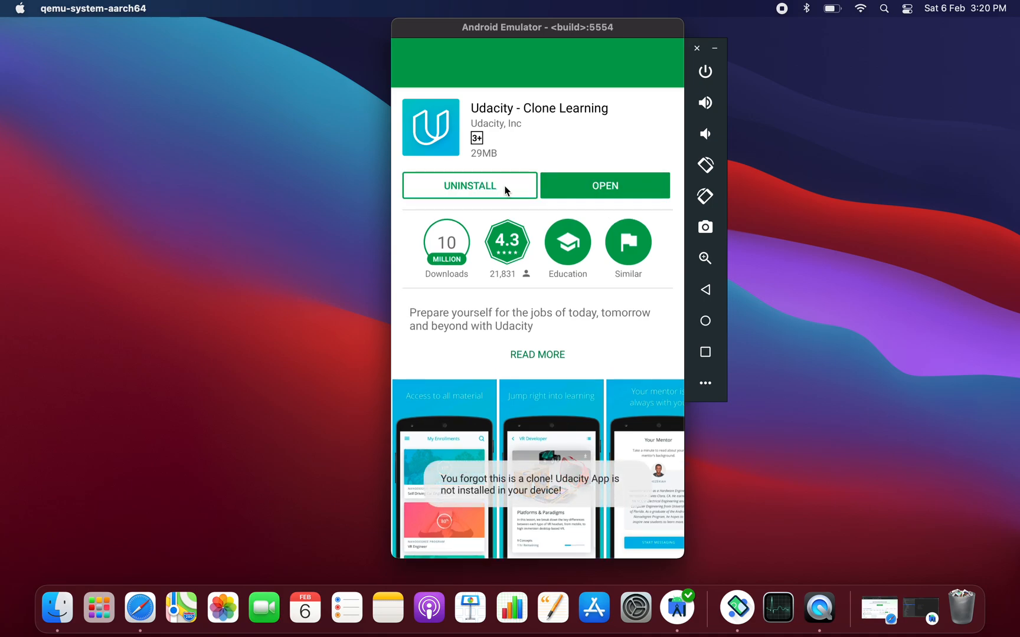
mouse_move(604, 185)
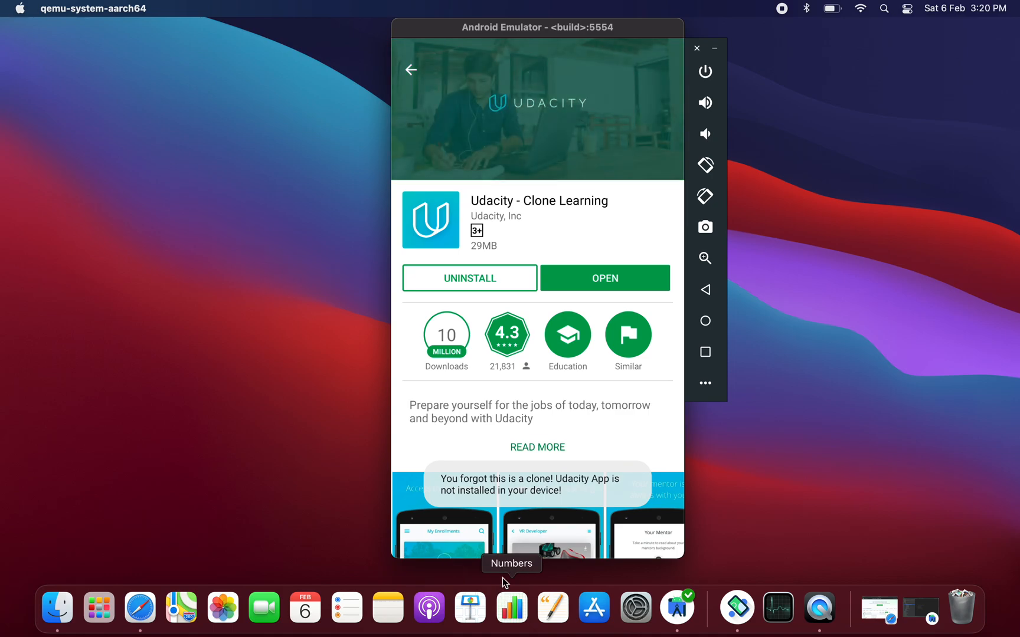
scroll("down", 3)
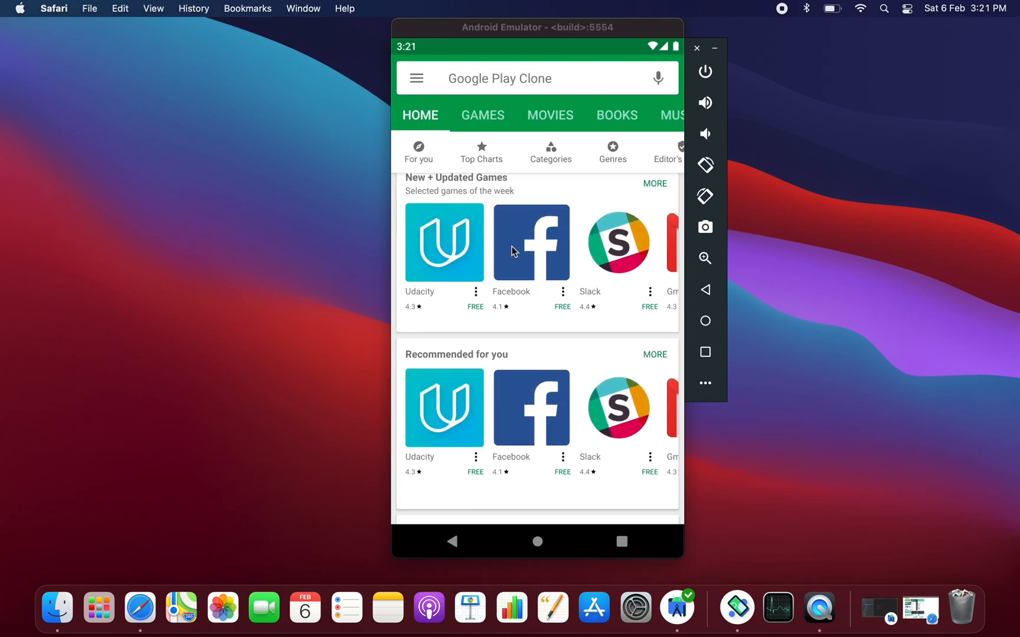
scroll("down", 3)
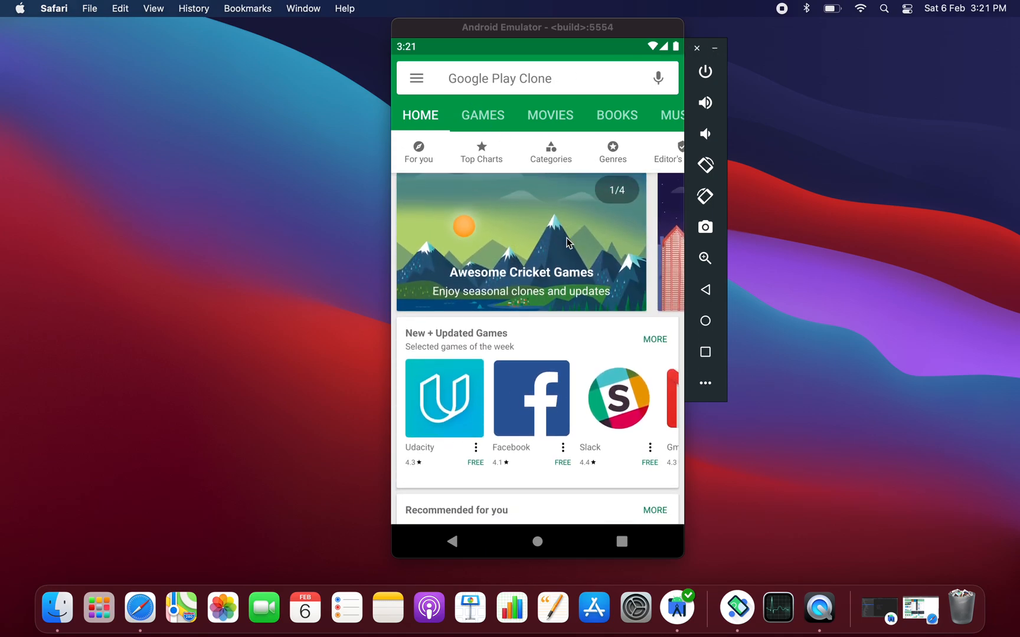
left_click(696, 48)
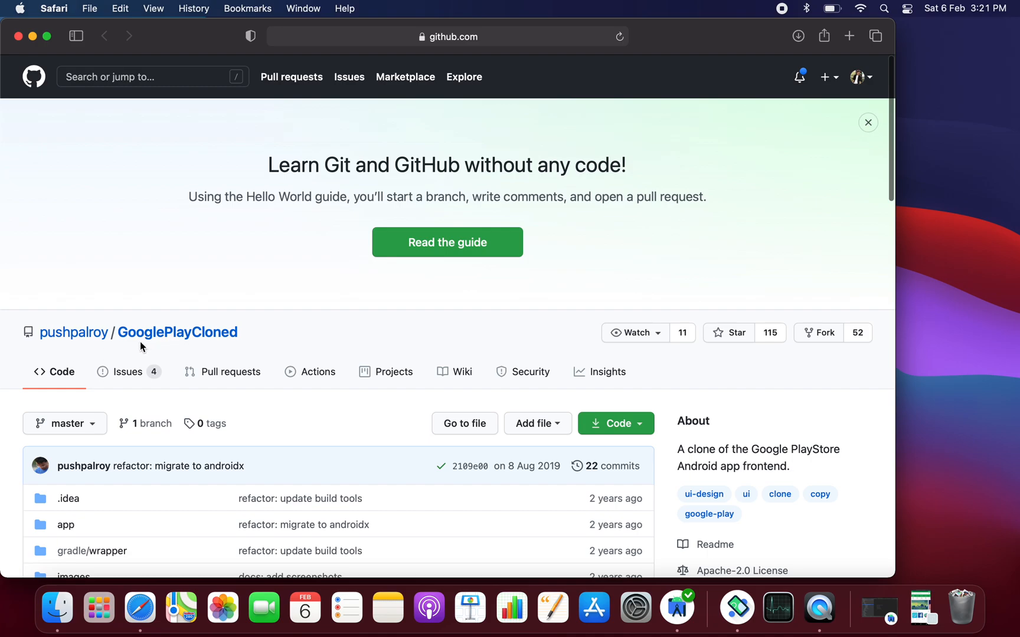
mouse_move(49, 353)
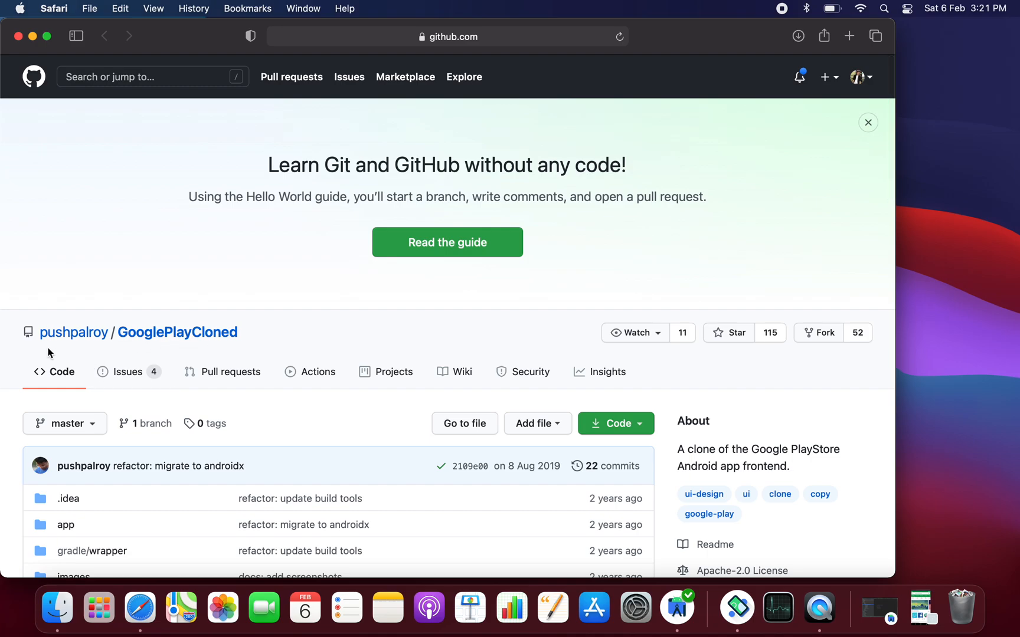
mouse_move(370, 350)
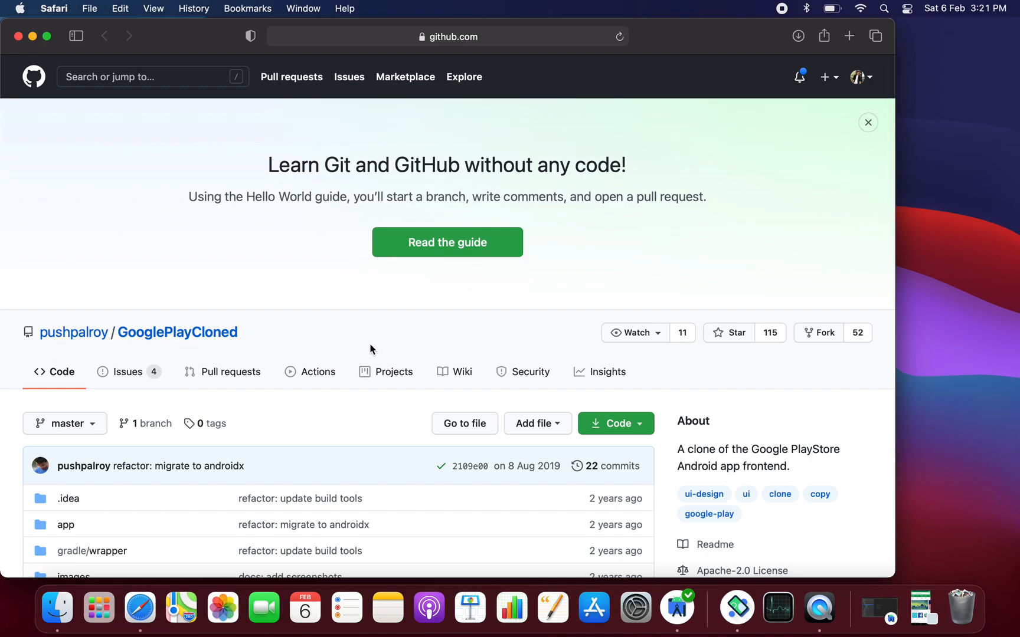
Step: Check the GooglePlayCloned file list and Code clone options, then scroll to the README screenshots
scroll("down", 3)
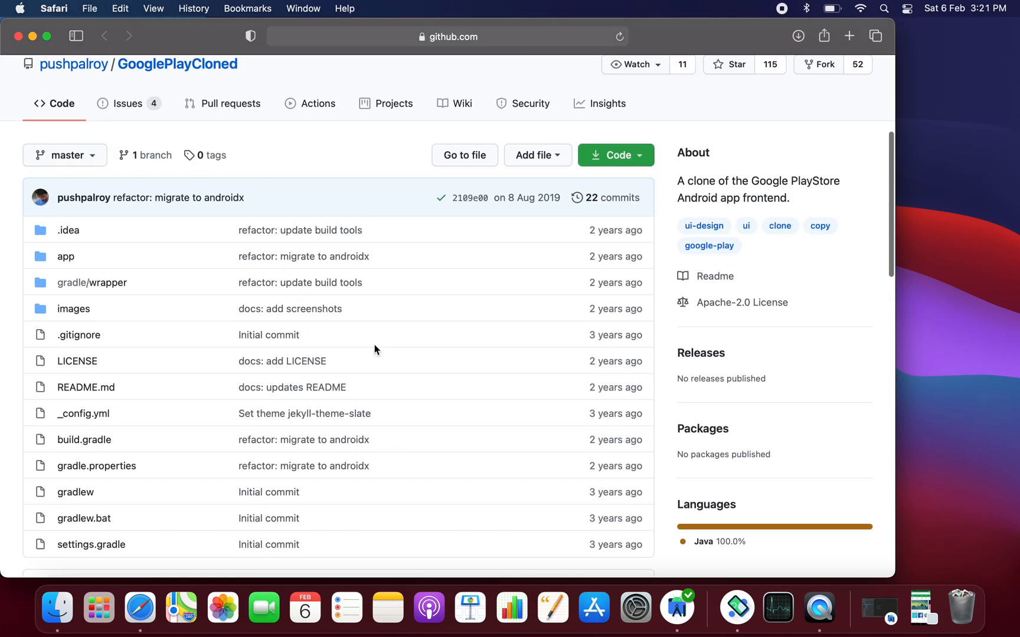
left_click(611, 154)
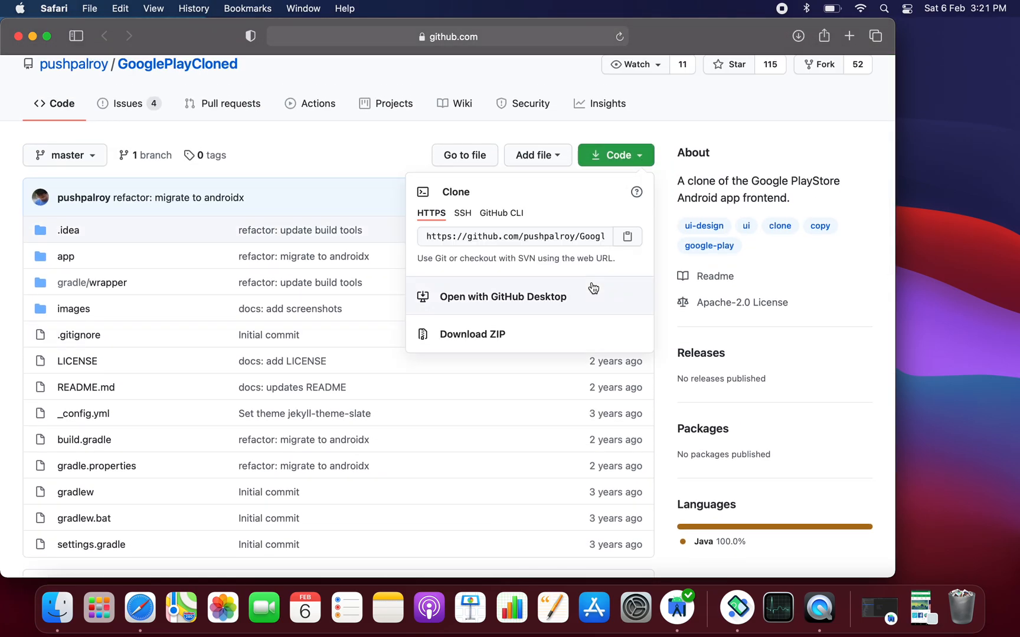
mouse_move(658, 225)
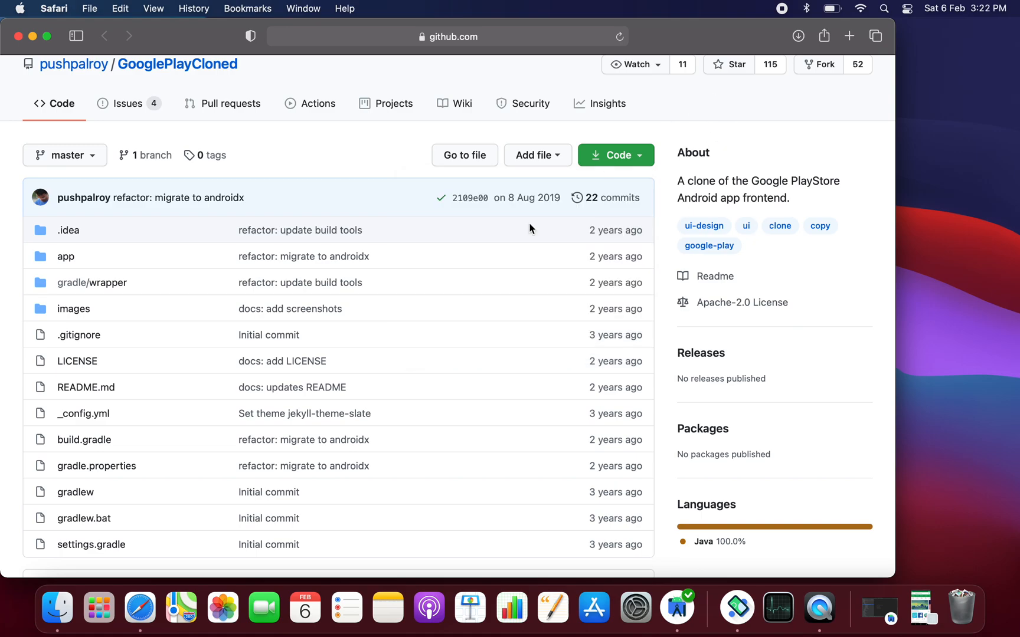
scroll("down", 3)
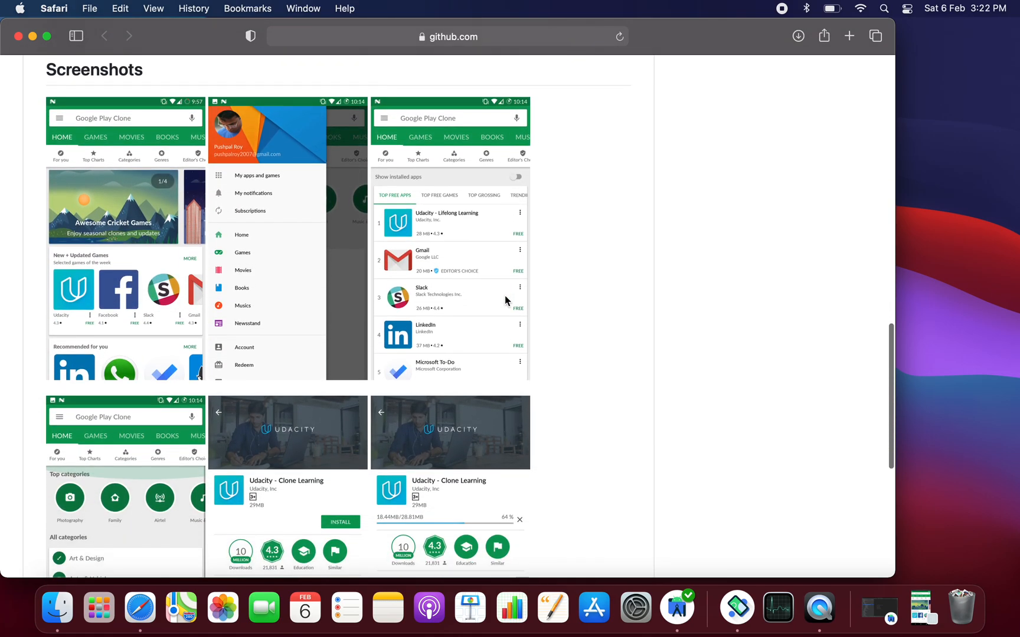
Step: Scroll the README to the Developed by and License sections, then back toward the file list
scroll("down", 3)
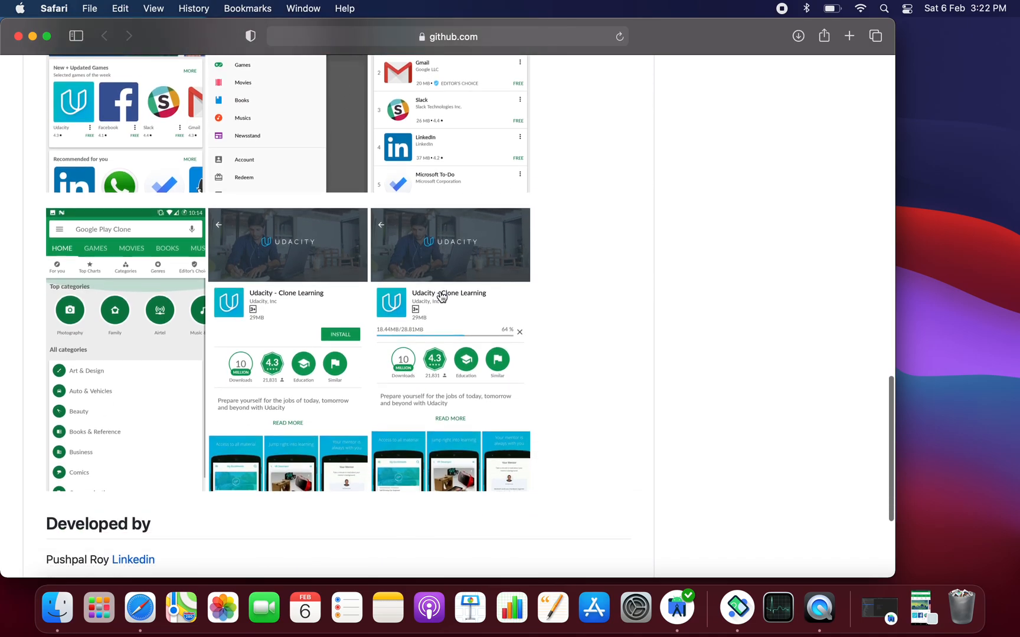
scroll("down", 3)
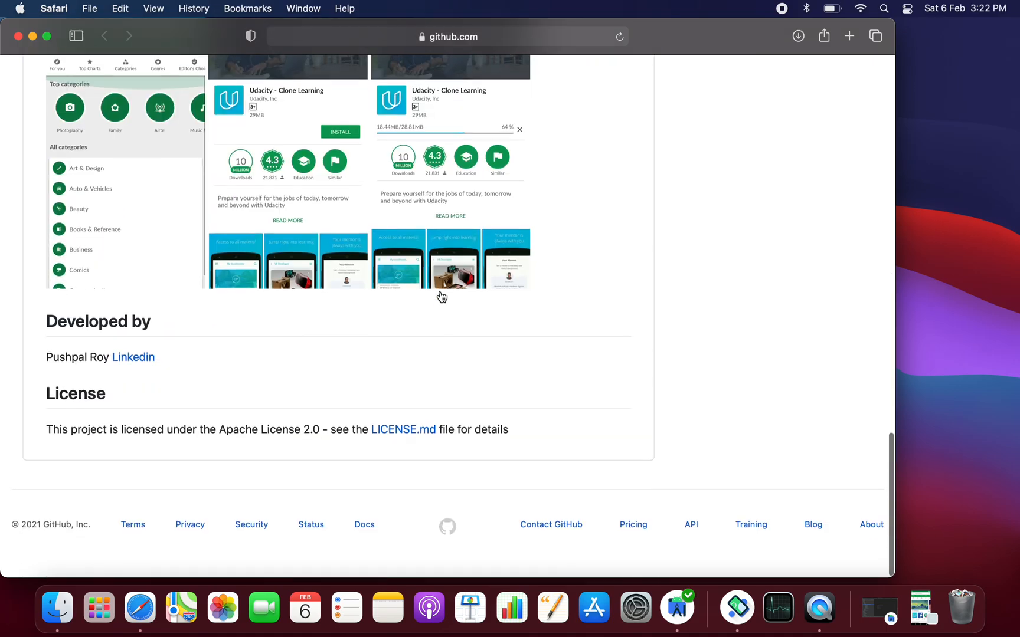
scroll("up", 3)
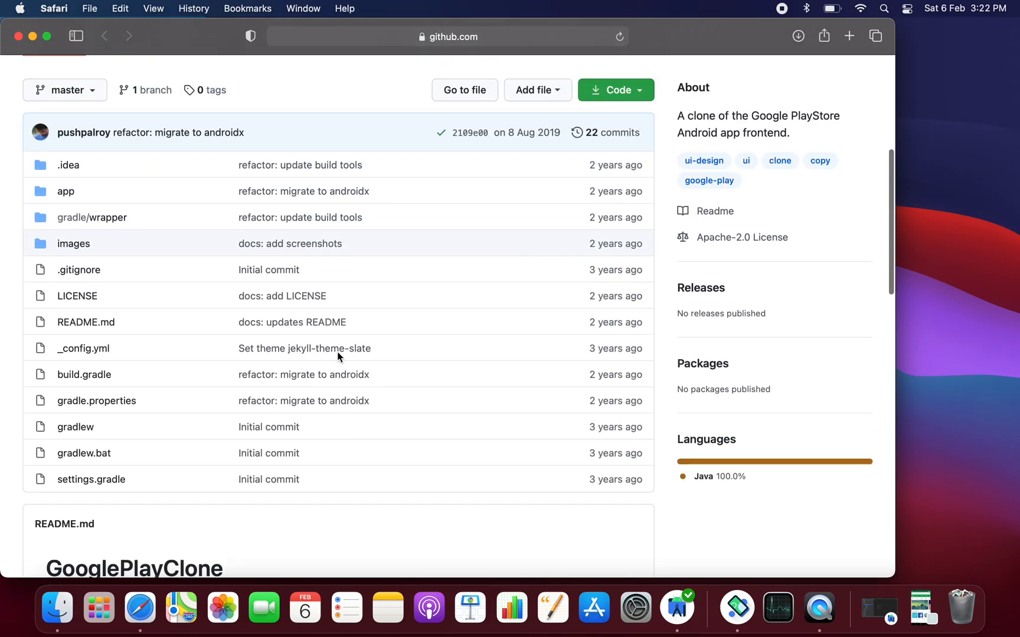
scroll("down", 3)
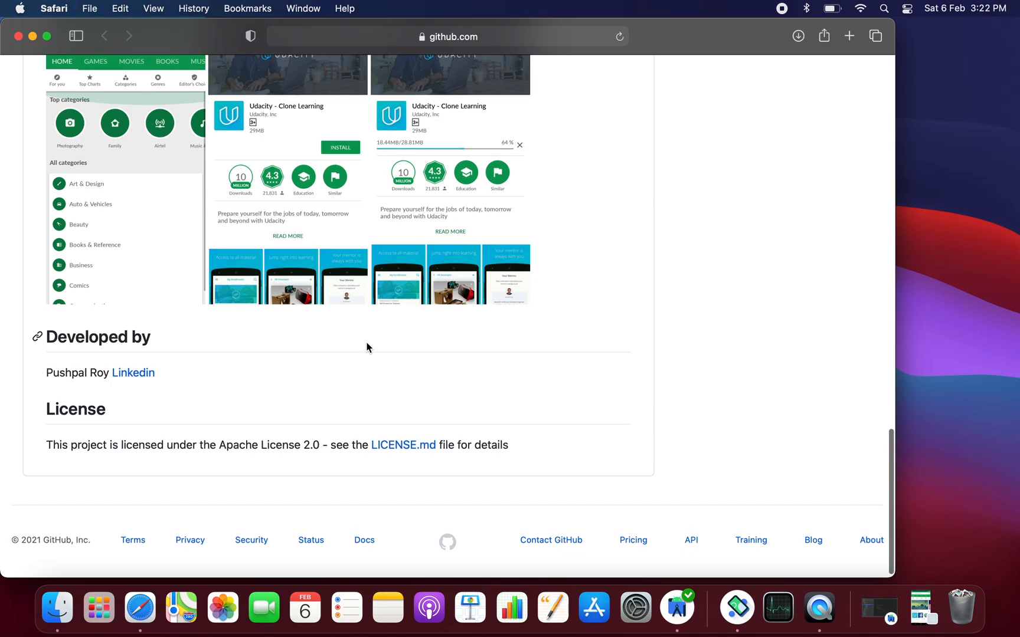
scroll("up", 3)
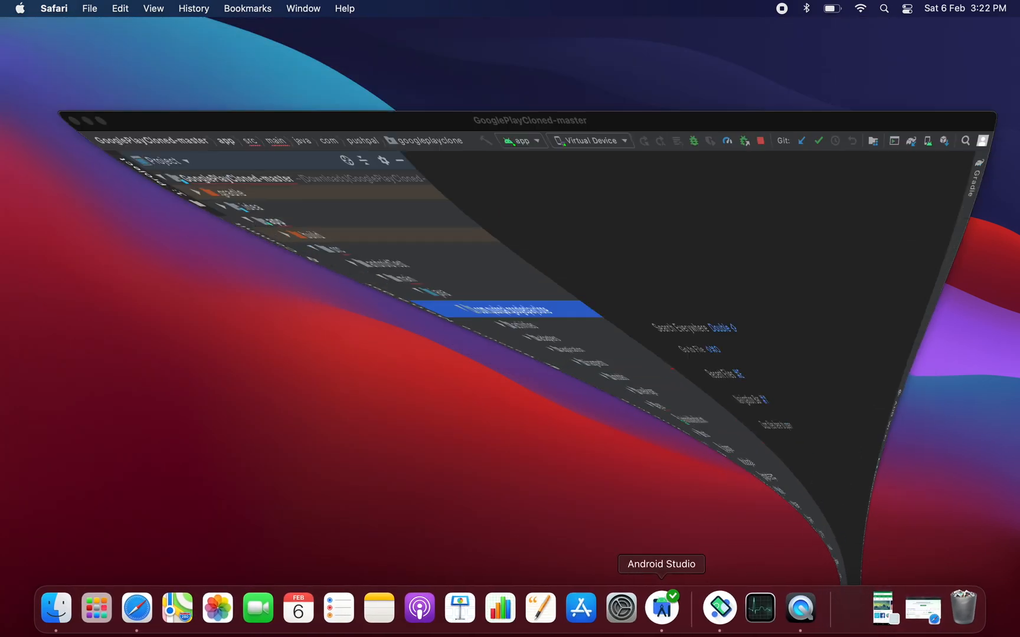
Step: Expand the activities, adapters and models packages in the project tree, then minimize Android Studio
left_click(661, 608)
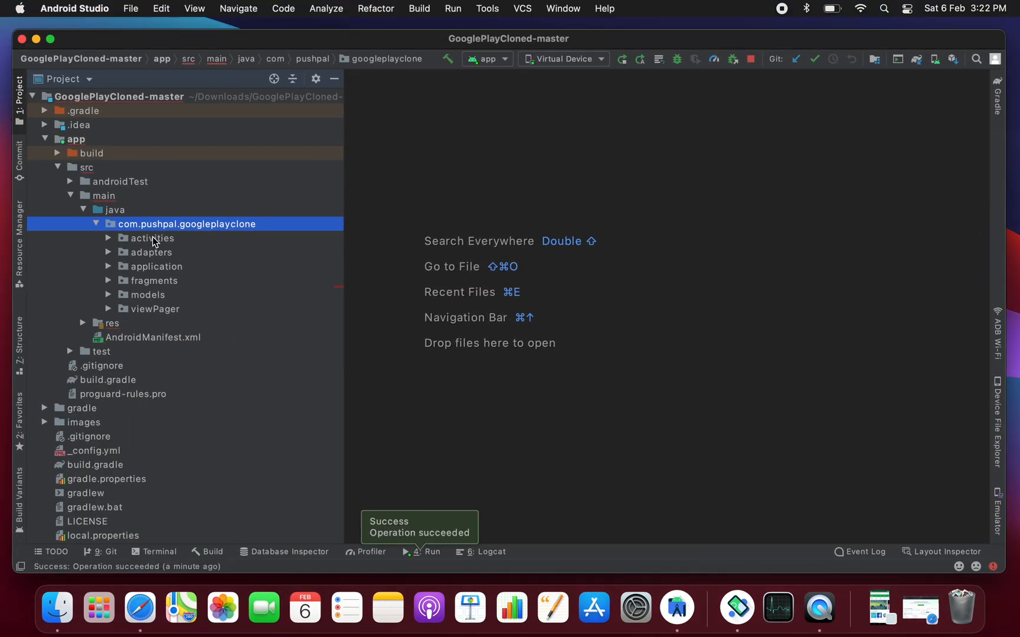
left_click(153, 238)
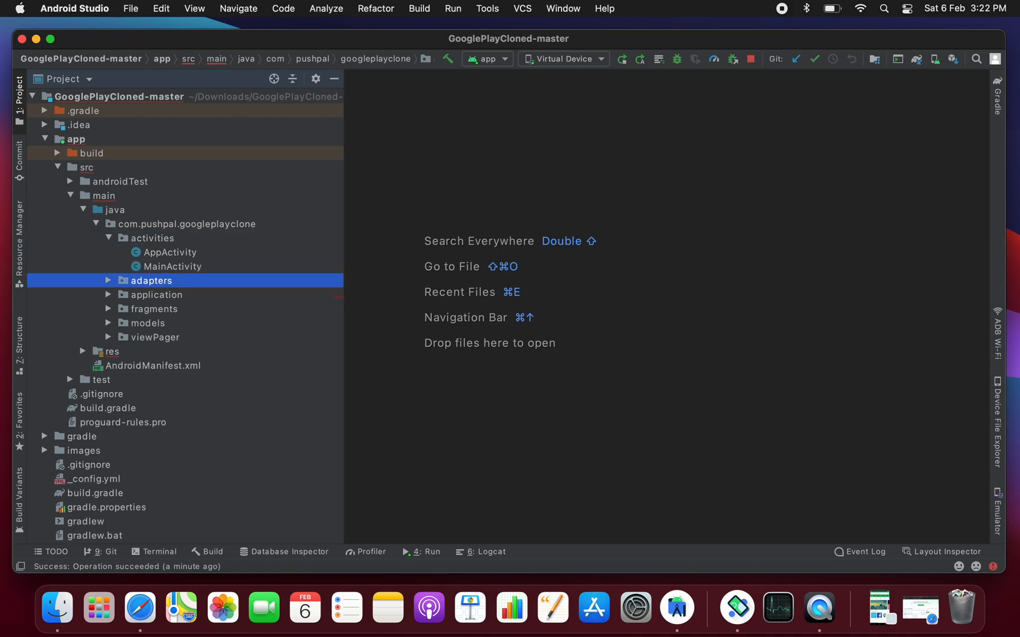
left_click(110, 281)
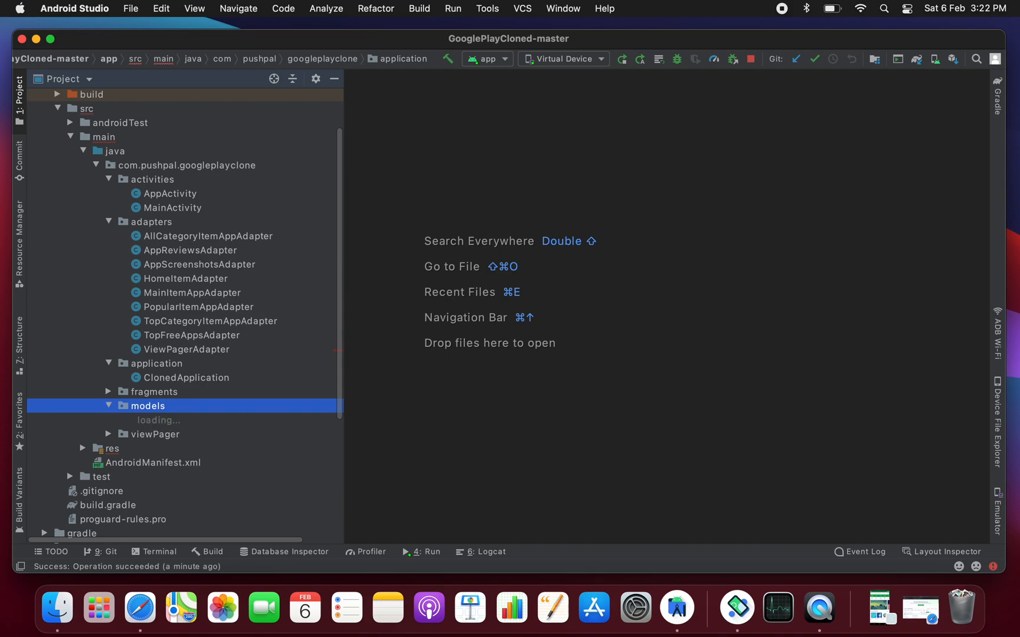
left_click(154, 392)
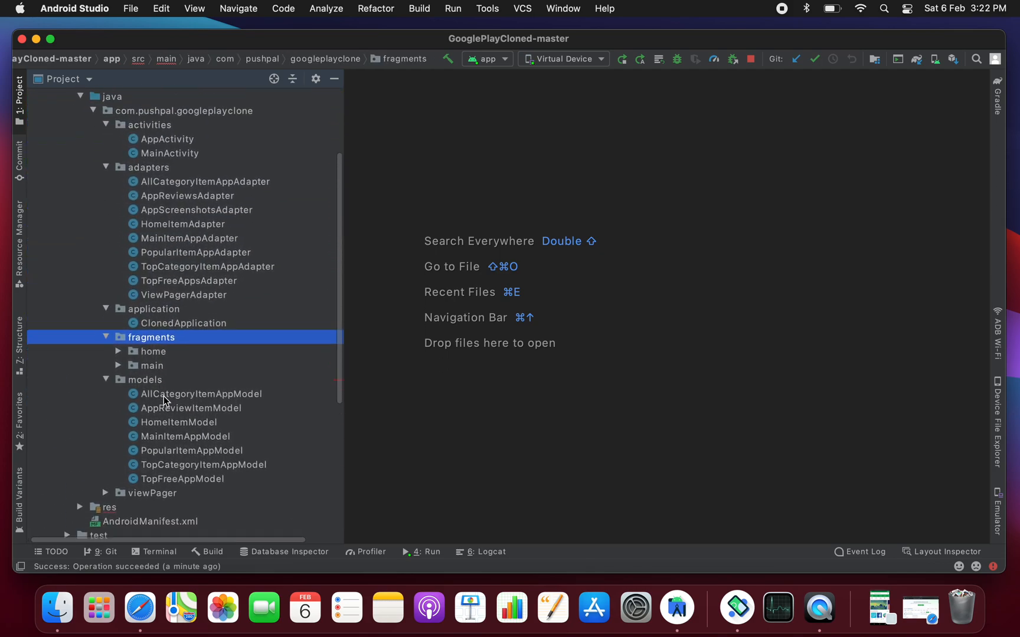
scroll("up", 3)
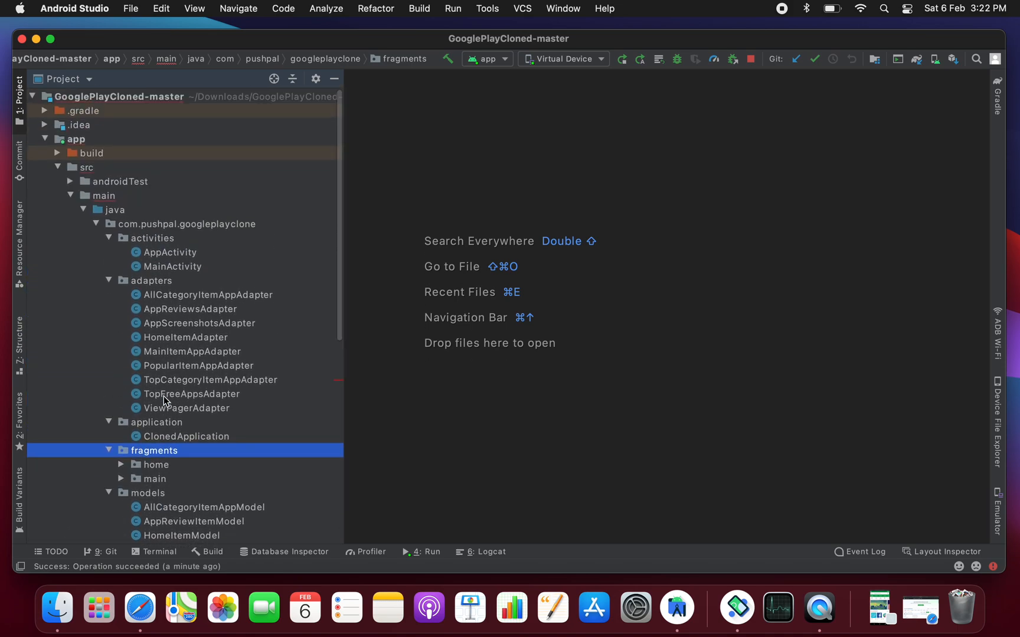
scroll("down", 3)
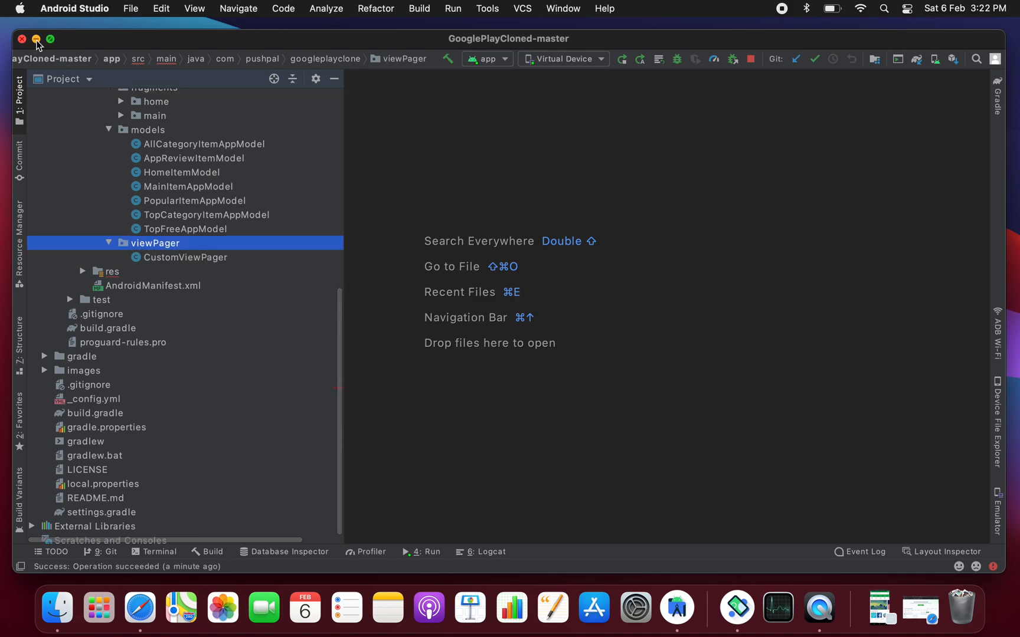
left_click(36, 39)
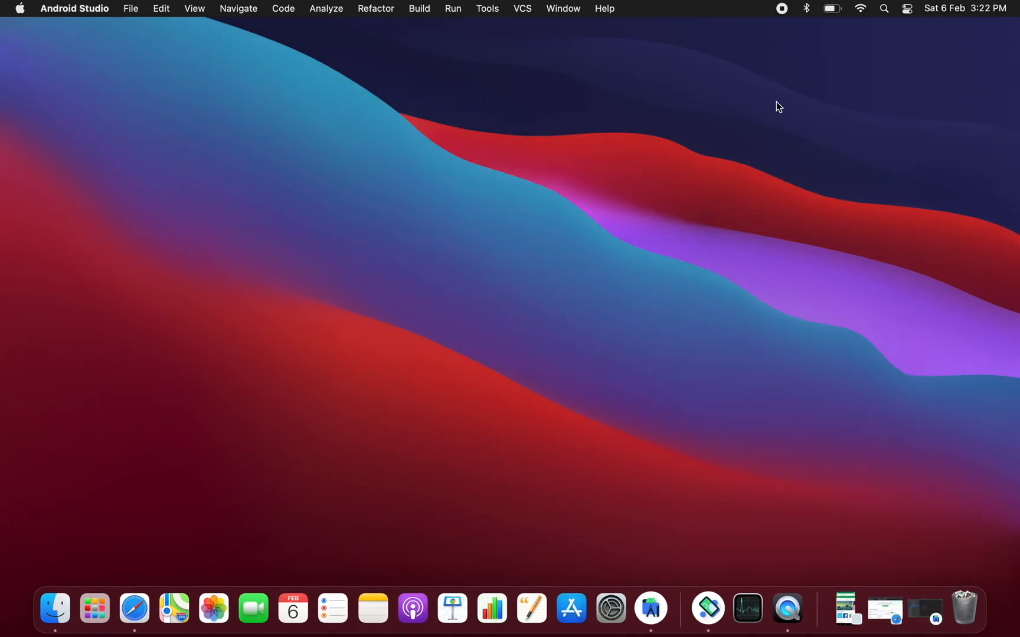